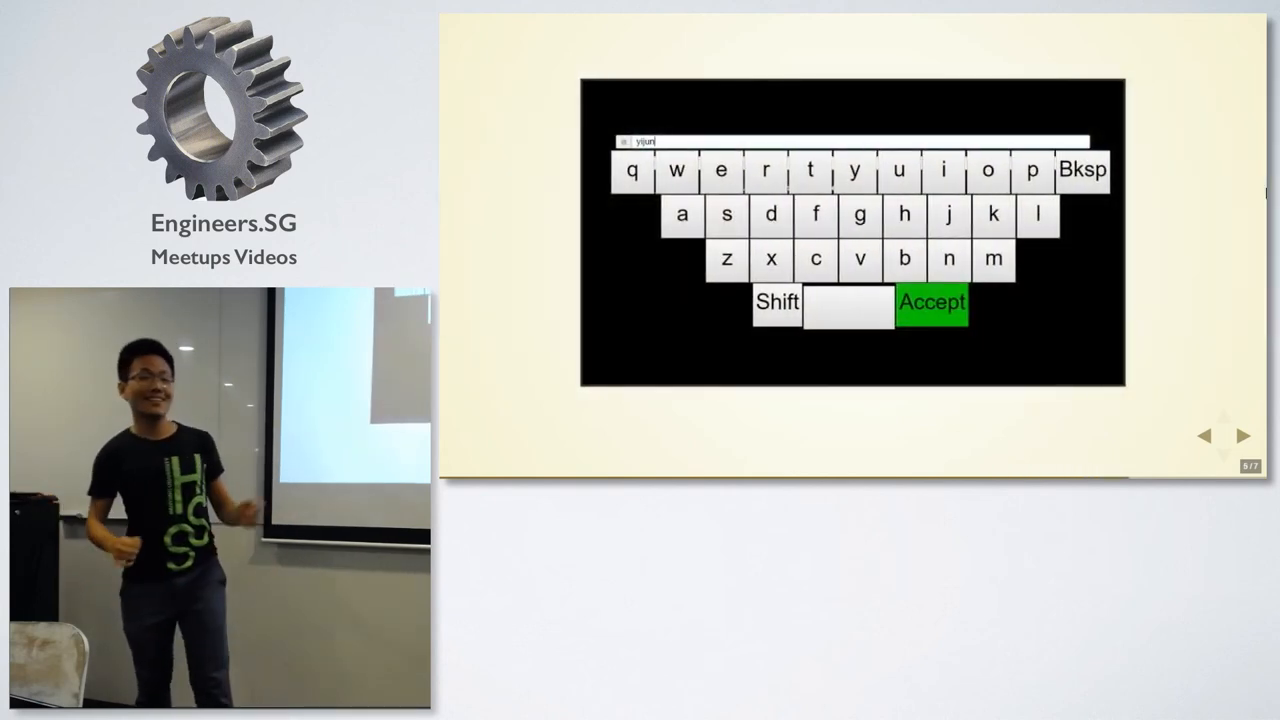
# Advance from the keyboard slide 5 through slide 6 to the Garuda Launderer web page.
pyautogui.click(1243, 437)
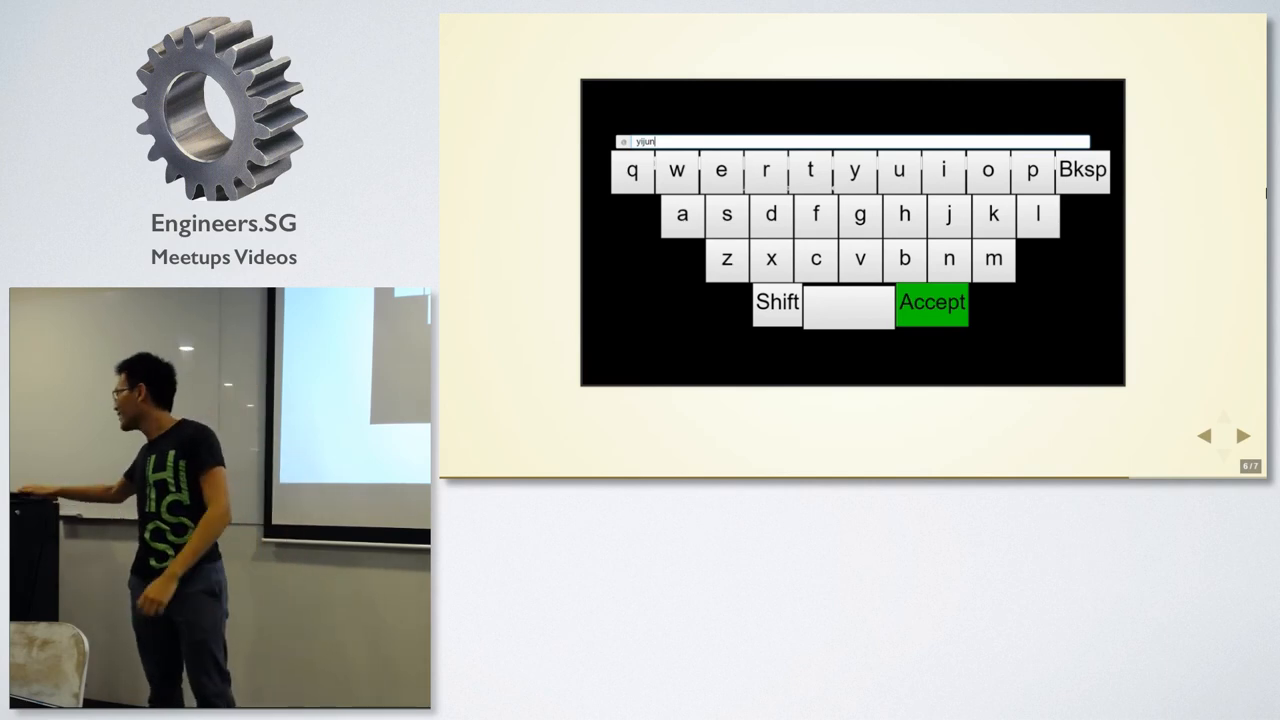
pyautogui.click(934, 303)
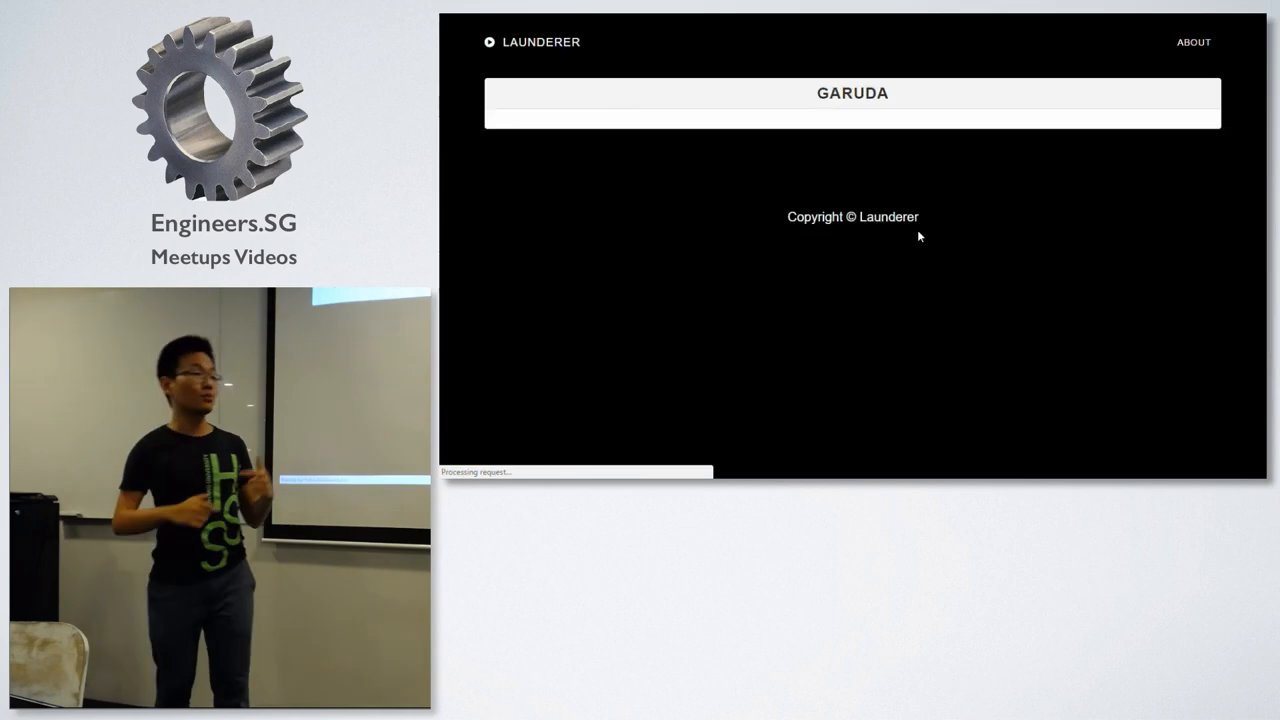